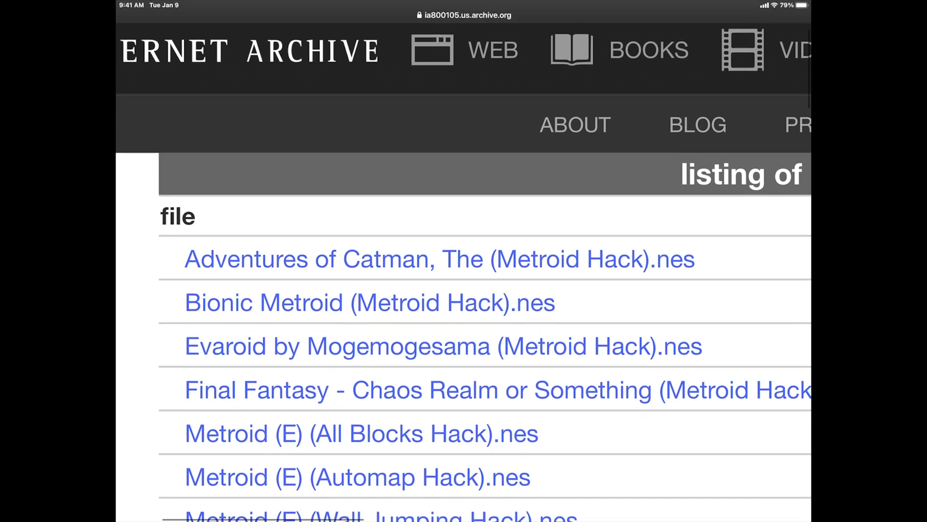
- Scroll the archive.org listing and select 'Metroid (U) (PRG0) [b2].nes' for download
{"action": "scroll", "scroll_direction": "down", "scroll_amount": 3}
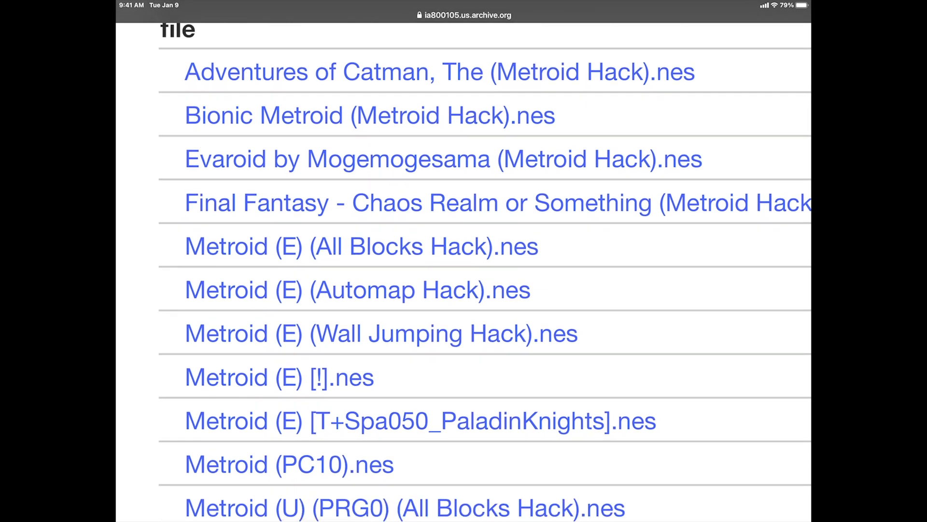
{"action": "scroll", "scroll_direction": "down", "scroll_amount": 3}
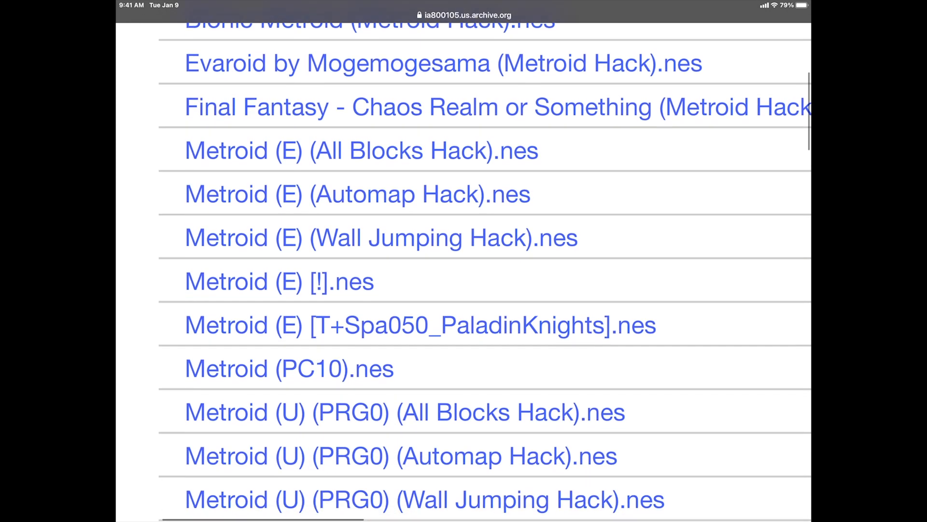
{"action": "scroll", "scroll_direction": "down", "scroll_amount": 3}
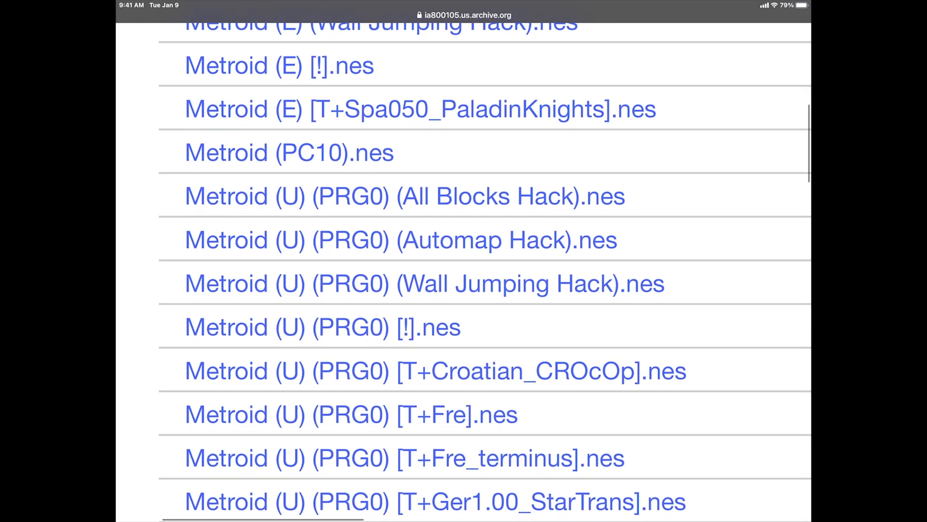
{"action": "scroll", "scroll_direction": "down", "scroll_amount": 3}
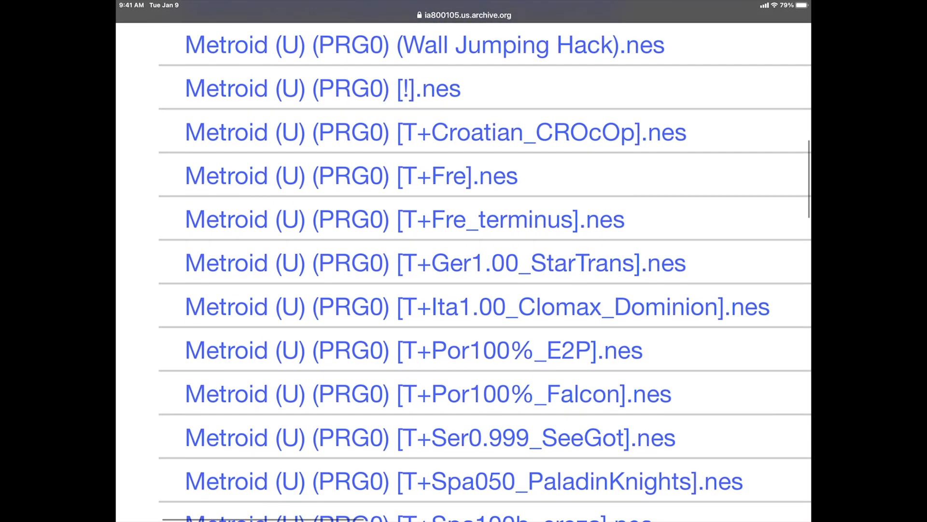
{"action": "scroll", "scroll_direction": "down", "scroll_amount": 3}
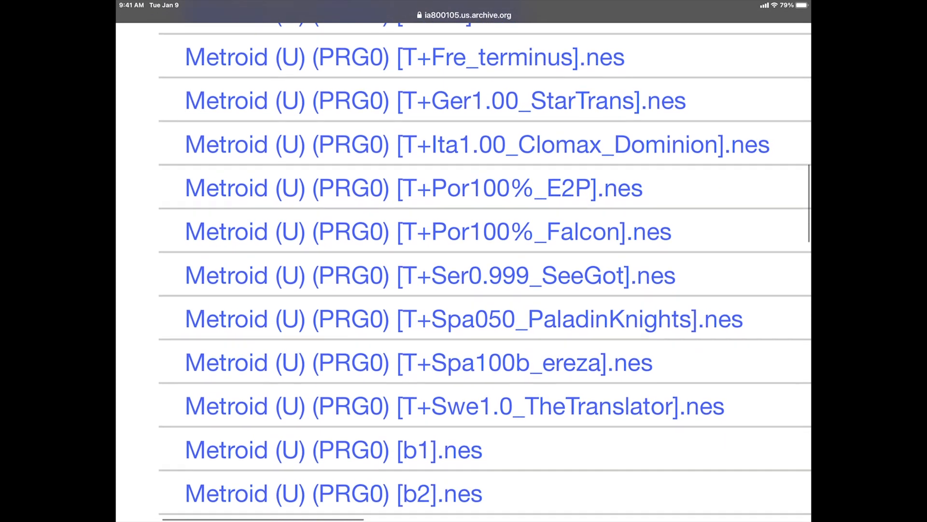
{"action": "scroll", "scroll_direction": "down", "scroll_amount": 3}
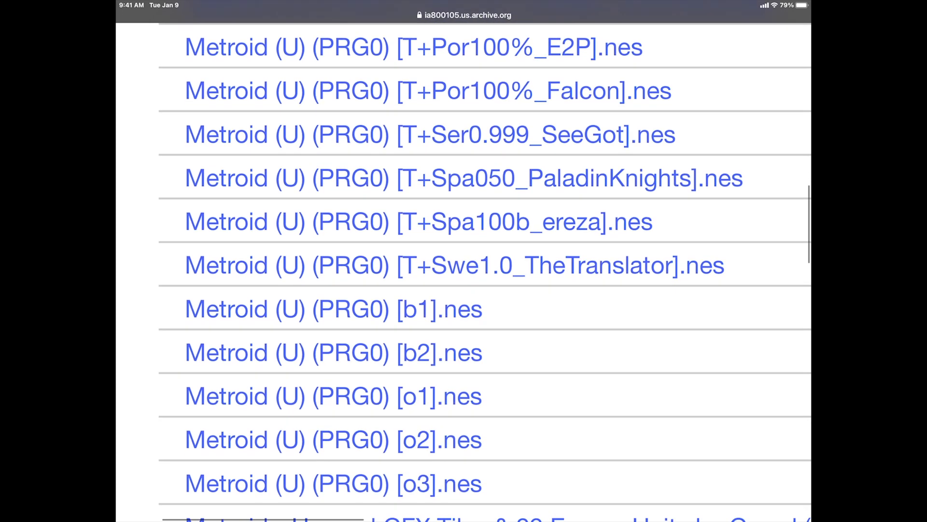
{"action": "scroll", "scroll_direction": "down", "scroll_amount": 3}
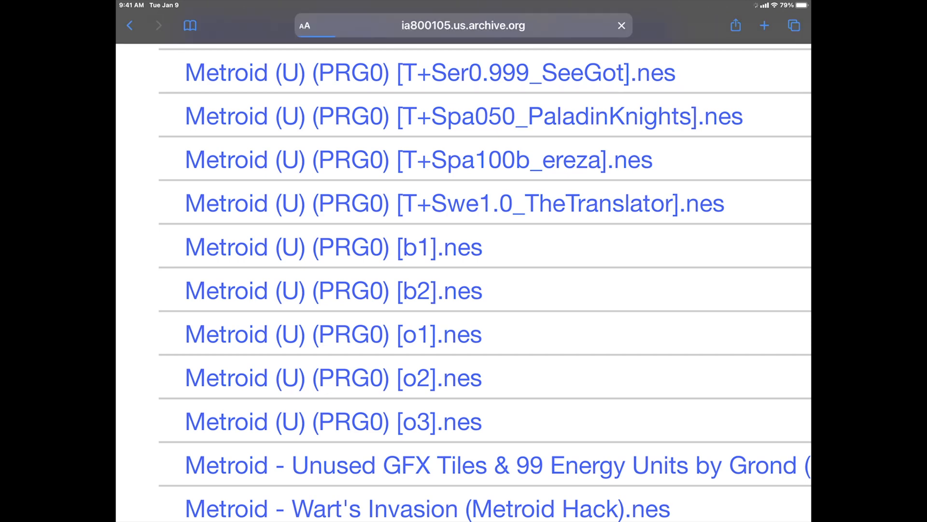
{"action": "left_click", "coordinate": [333, 291]}
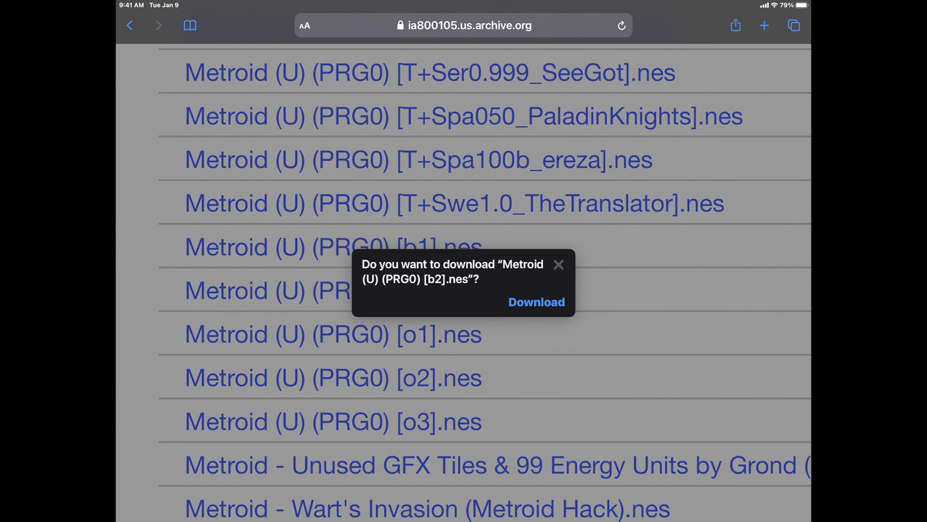
- Confirm the Download prompt for the Metroid [b2] ROM
{"action": "left_click", "coordinate": [536, 302]}
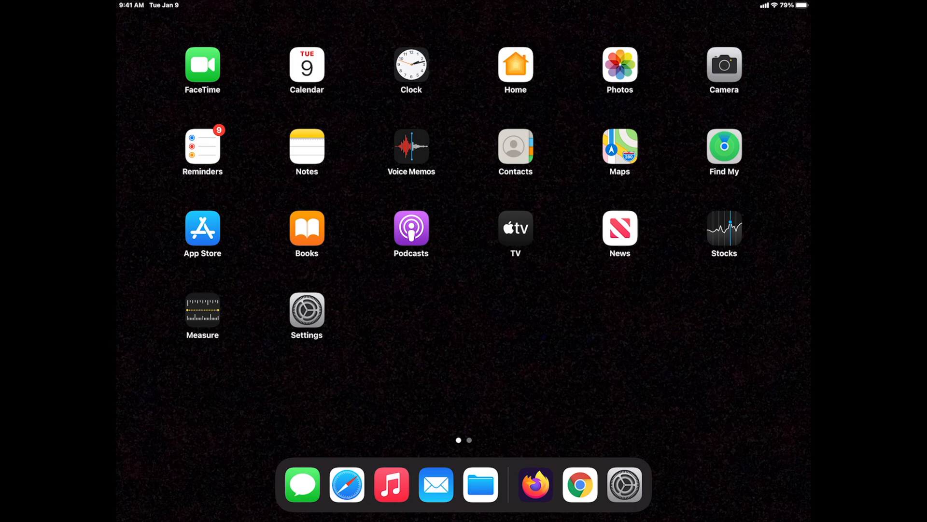
- Browse On My iPad > Chrome in Files and view the Super Mario zip's context menu
{"action": "left_click", "coordinate": [480, 485]}
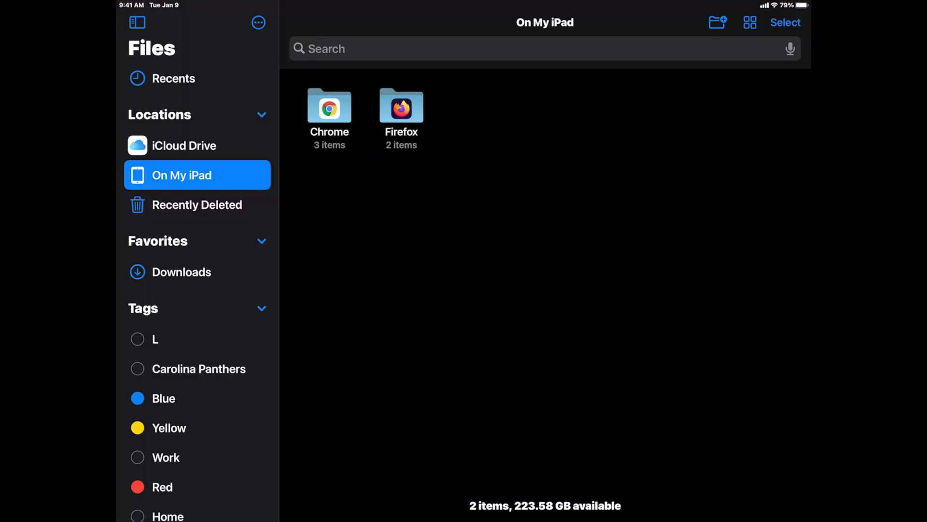
{"action": "double_click", "coordinate": [328, 106]}
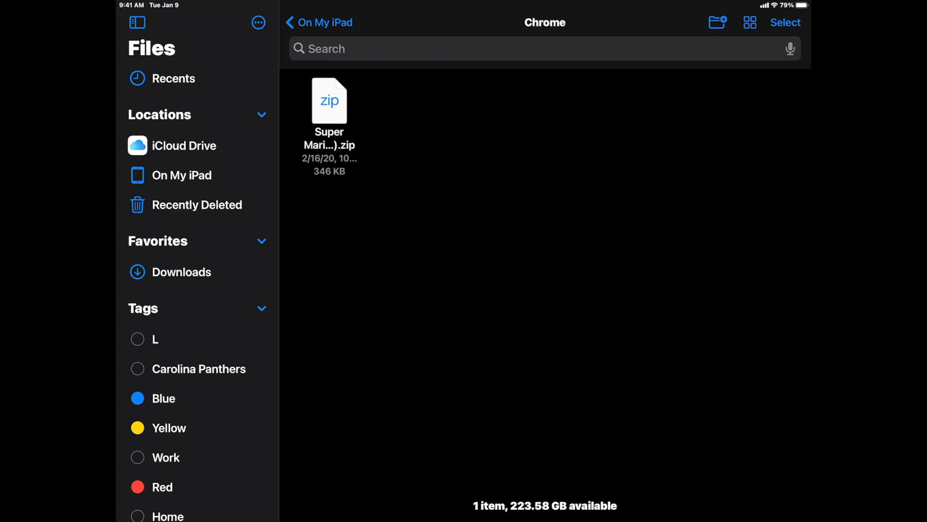
{"action": "right_click", "coordinate": [329, 100]}
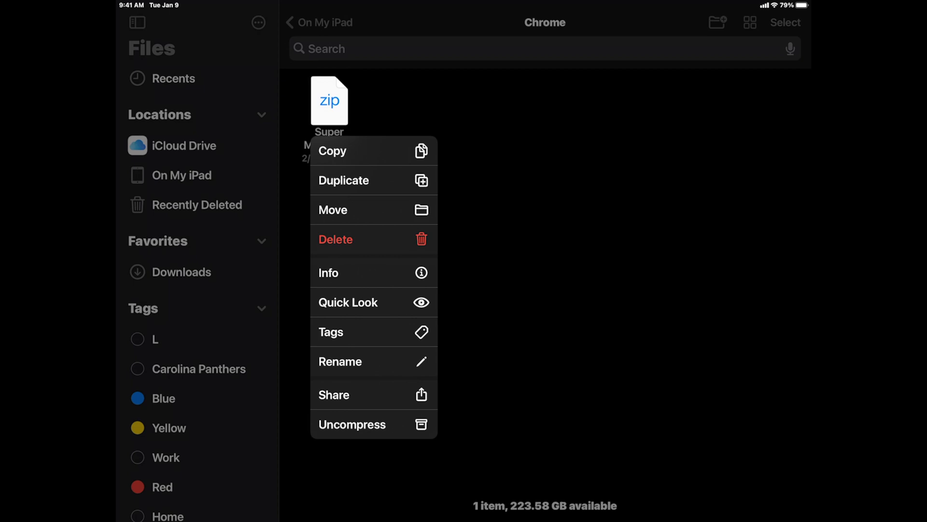
{"action": "left_click", "coordinate": [352, 424]}
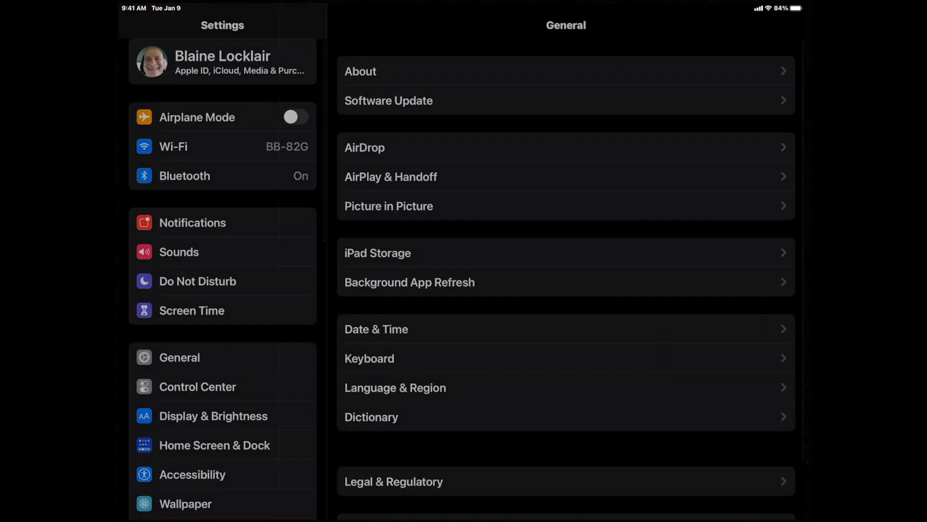
- Open General > Game Controller in Settings
{"action": "left_click", "coordinate": [179, 357]}
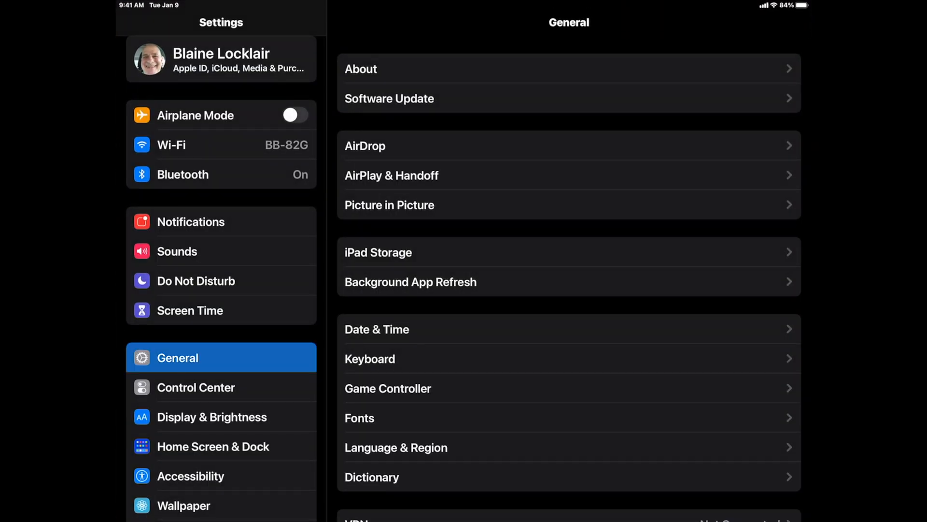
{"action": "left_click", "coordinate": [182, 174]}
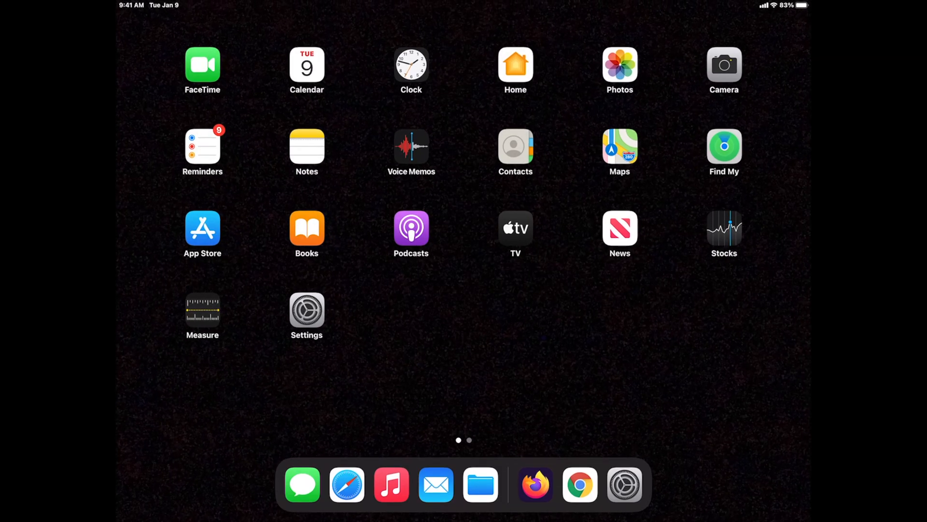
- Go to eclipseemu.me, choose GET, then 'Above link not working?' and Play Online
{"action": "left_click", "coordinate": [346, 484]}
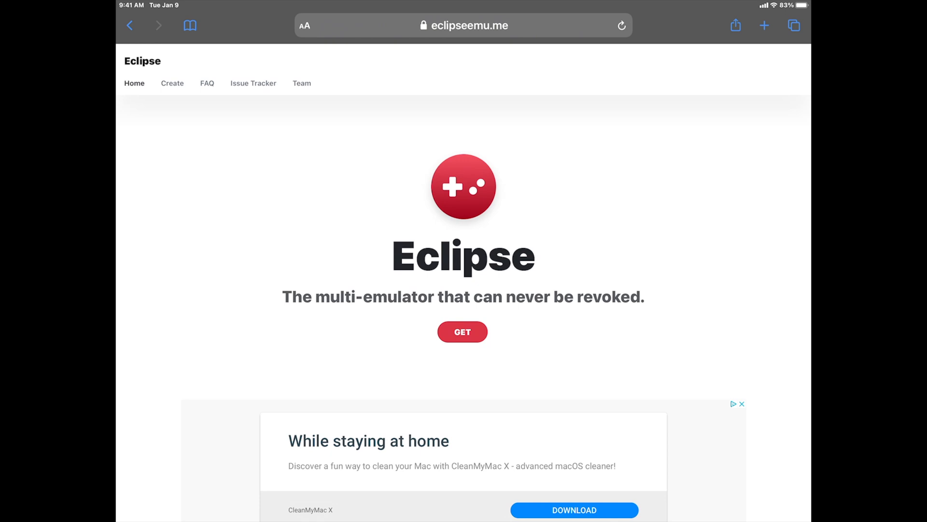
{"action": "left_click", "coordinate": [463, 331]}
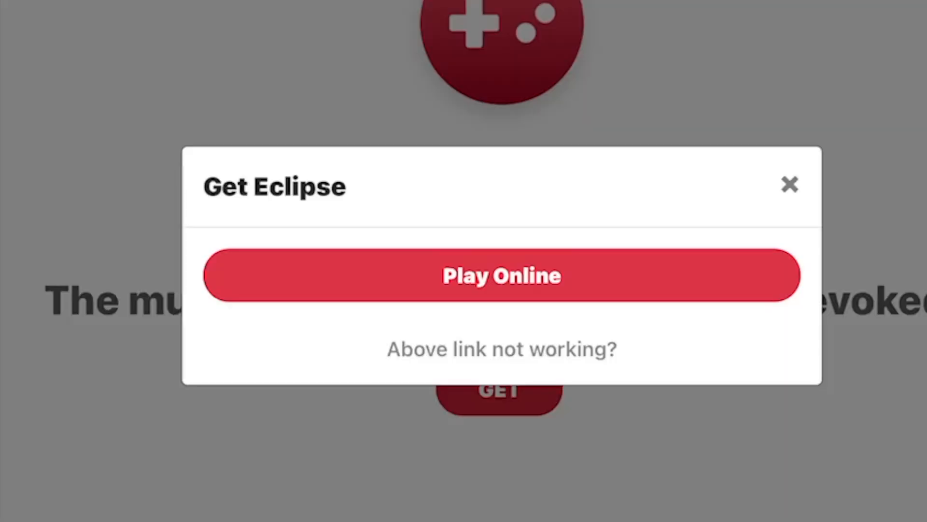
{"action": "left_click", "coordinate": [502, 349]}
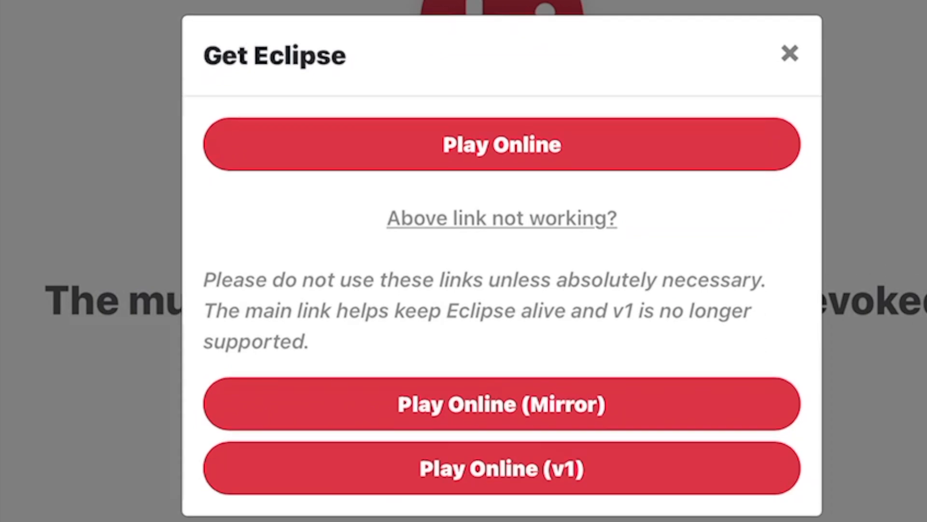
{"action": "left_click", "coordinate": [501, 144]}
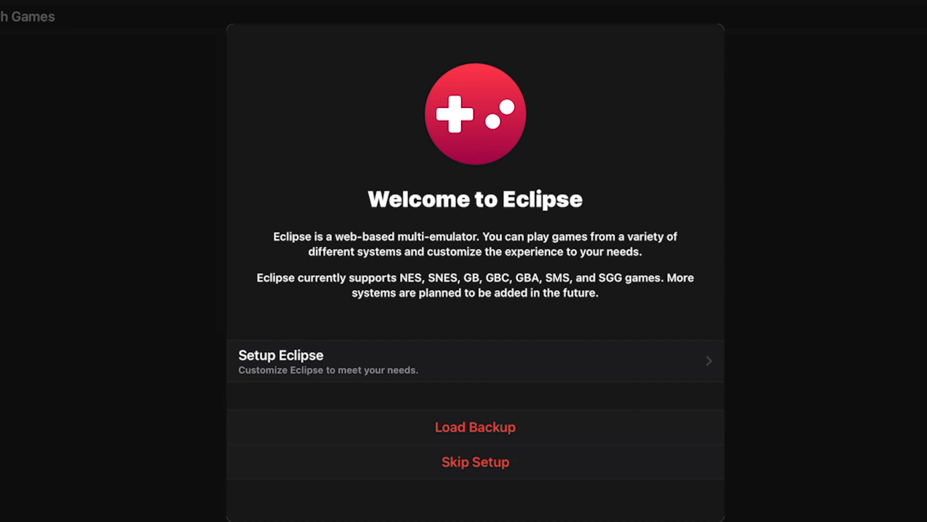
- Start Setup Eclipse, keep Aspect Ratio display mode, and scroll through the Default skins list
{"action": "left_click", "coordinate": [475, 361]}
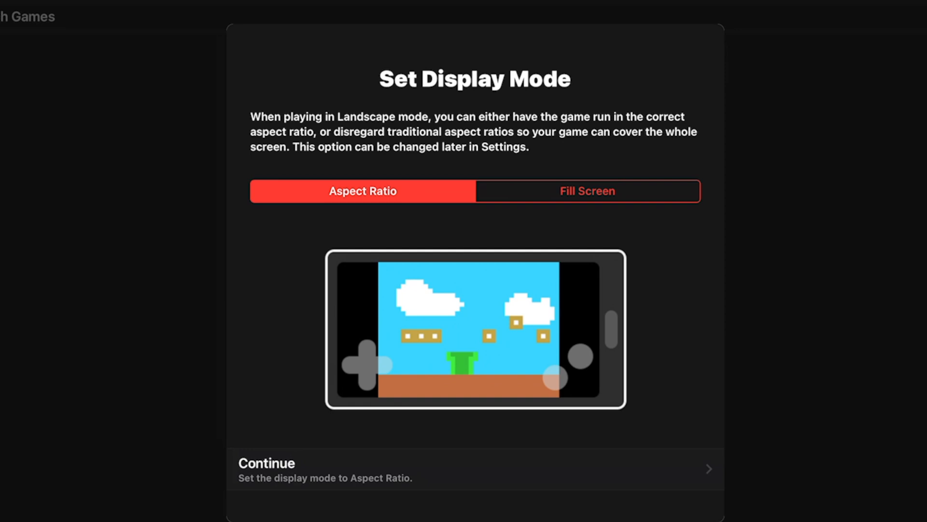
{"action": "left_click", "coordinate": [473, 468]}
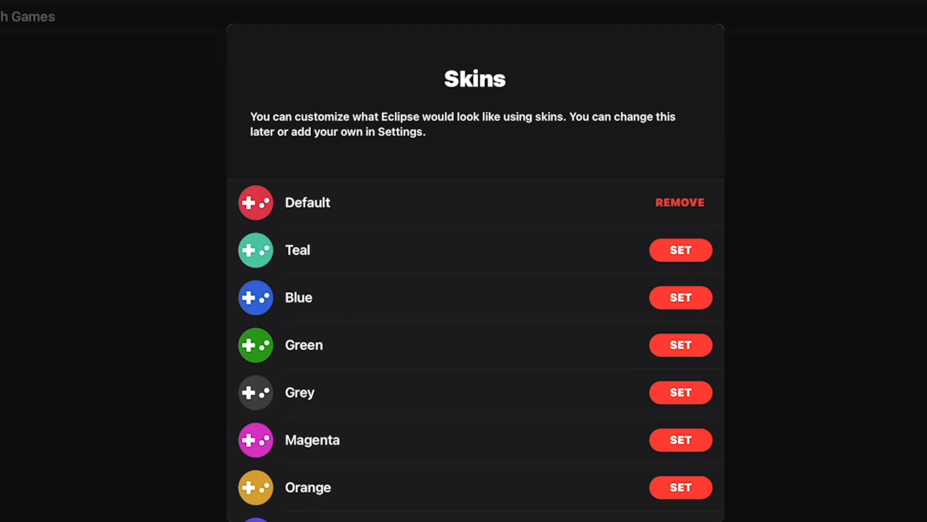
{"action": "scroll", "scroll_direction": "down", "scroll_amount": 3}
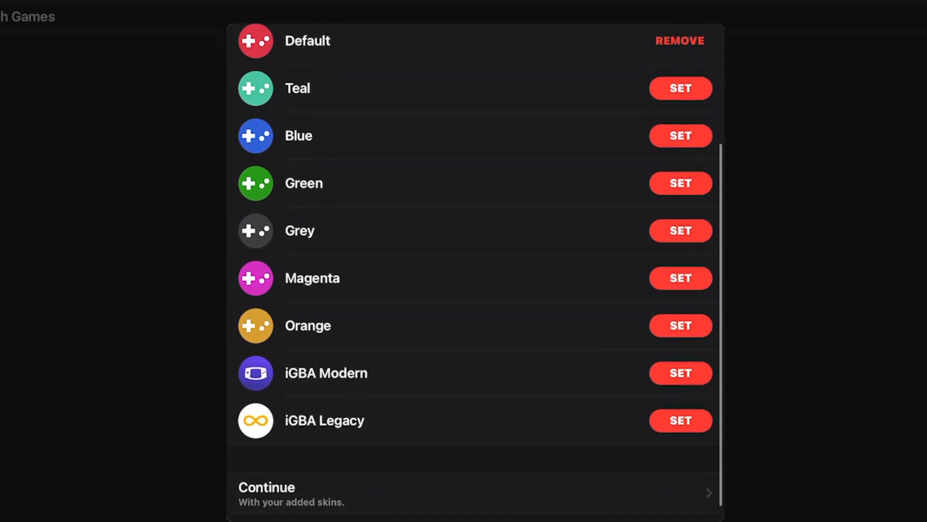
{"action": "scroll", "scroll_direction": "down", "scroll_amount": 3}
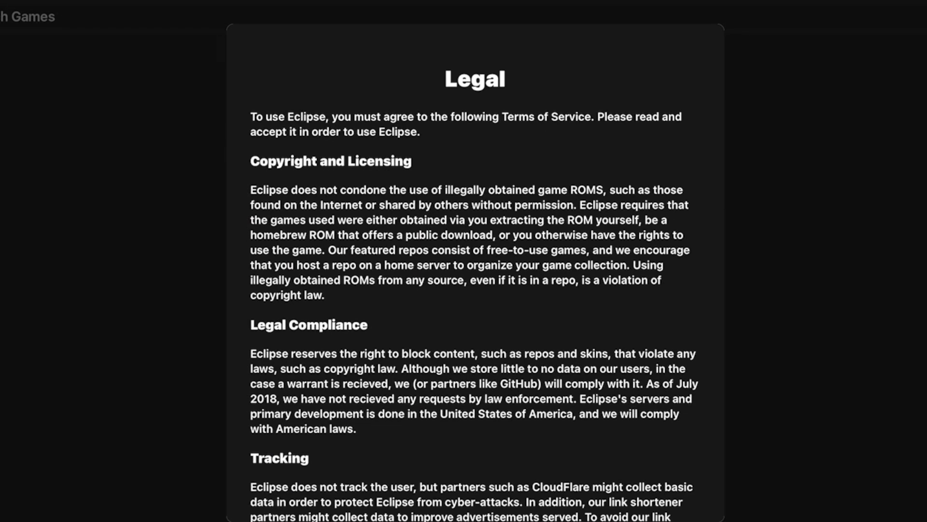
- Scroll through the Legal terms of service and agree to reach Setup Complete
{"action": "scroll", "scroll_direction": "down", "scroll_amount": 3}
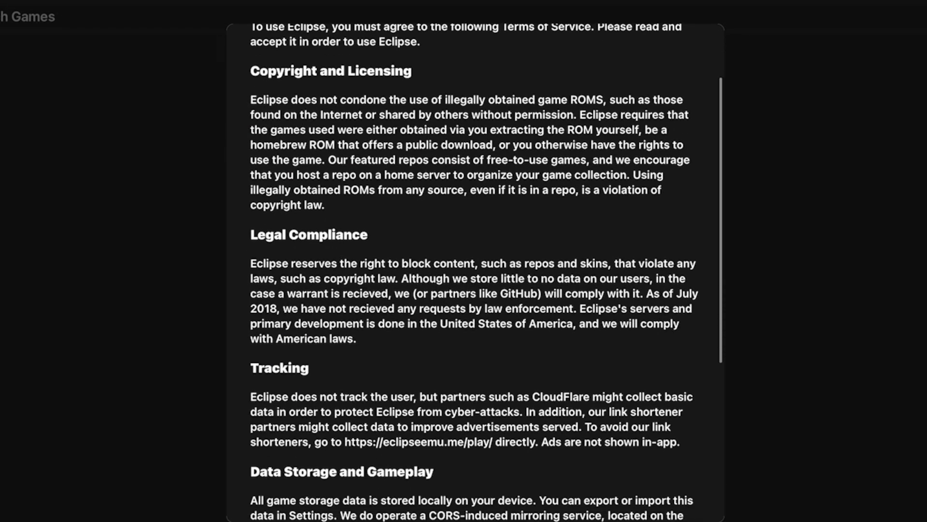
{"action": "scroll", "scroll_direction": "down", "scroll_amount": 3}
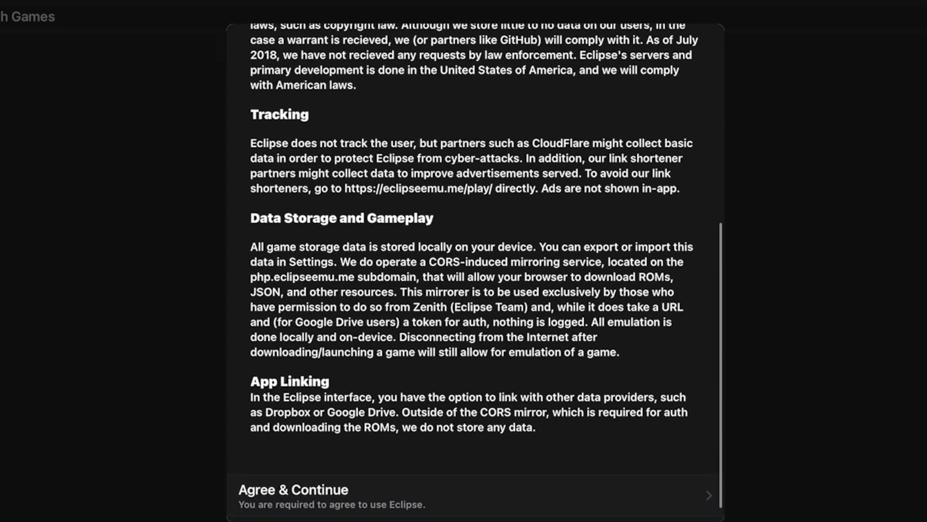
{"action": "scroll", "scroll_direction": "down", "scroll_amount": 3}
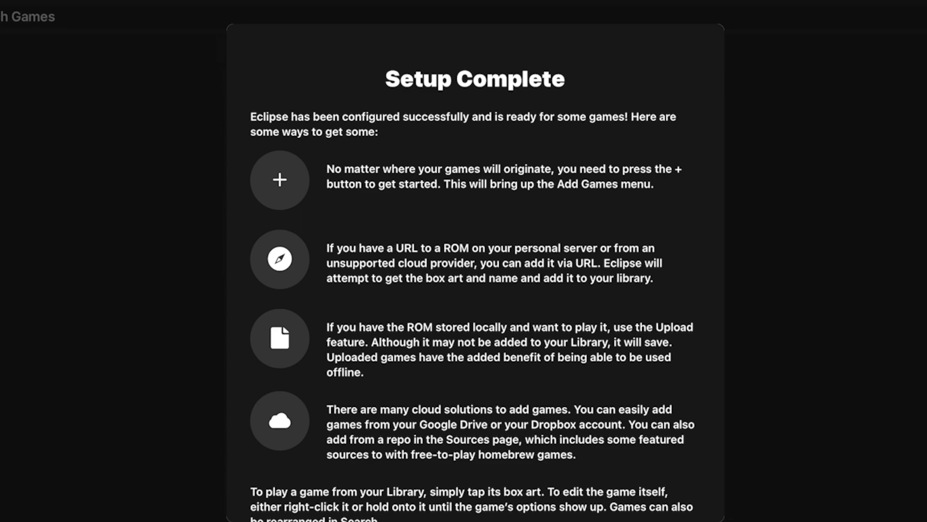
{"action": "scroll", "scroll_direction": "down", "scroll_amount": 3}
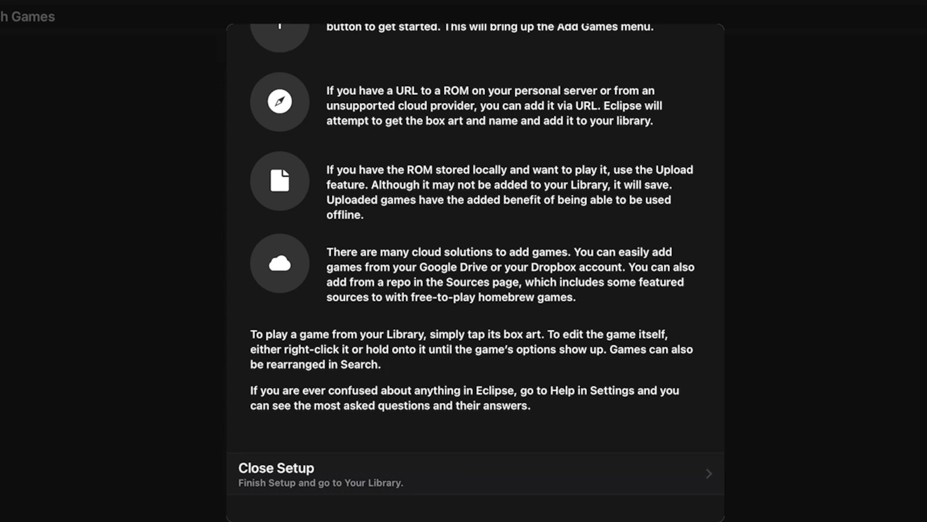
- Close the setup guide
{"action": "left_click", "coordinate": [475, 473]}
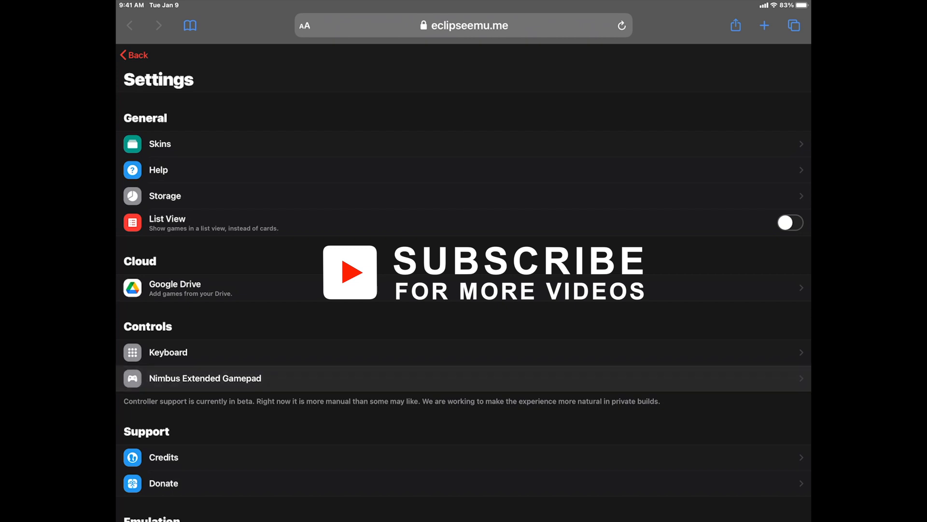
- View the Nimbus Extended Gamepad mapping, then go back through Settings to the Library
{"action": "left_click", "coordinate": [205, 378]}
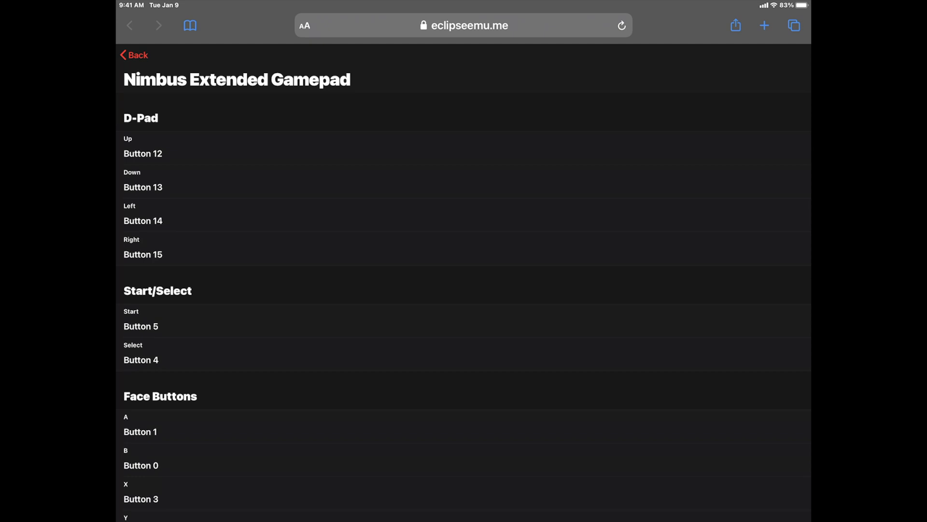
{"action": "left_click", "coordinate": [134, 55]}
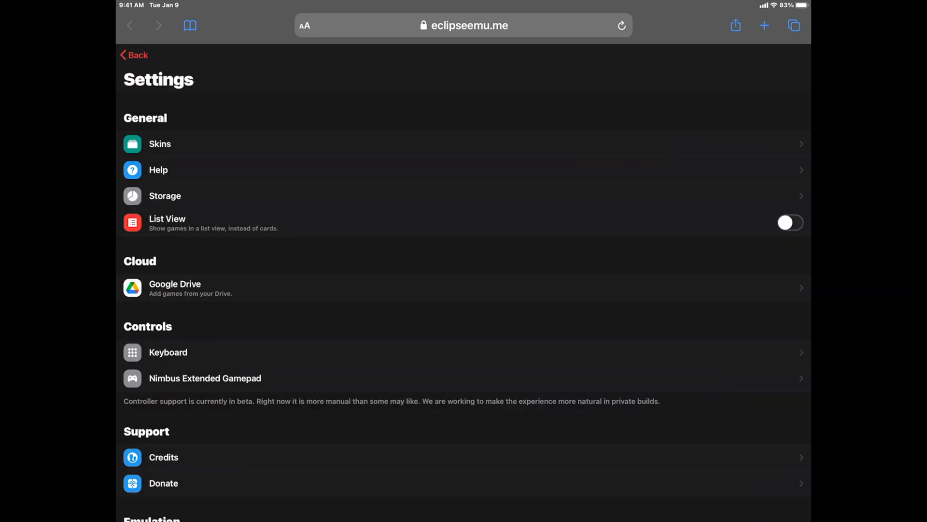
{"action": "left_click", "coordinate": [135, 54]}
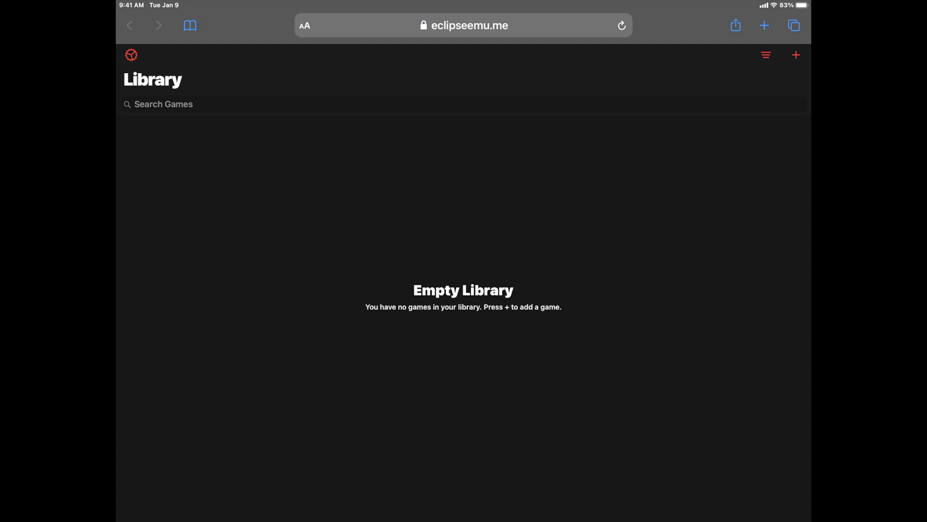
- Start uploading a game and browse to iCloud Drive > Downloads with the ROM files
{"action": "left_click", "coordinate": [796, 55]}
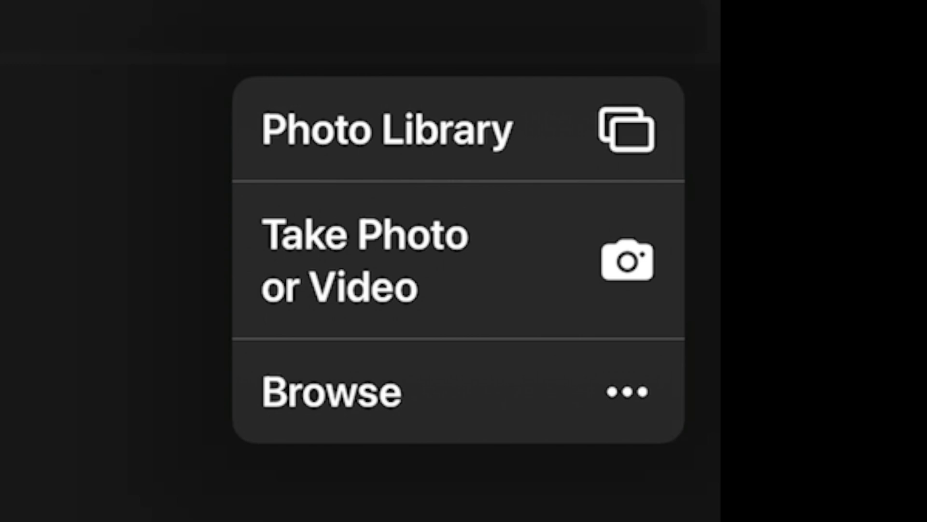
{"action": "left_click", "coordinate": [331, 391]}
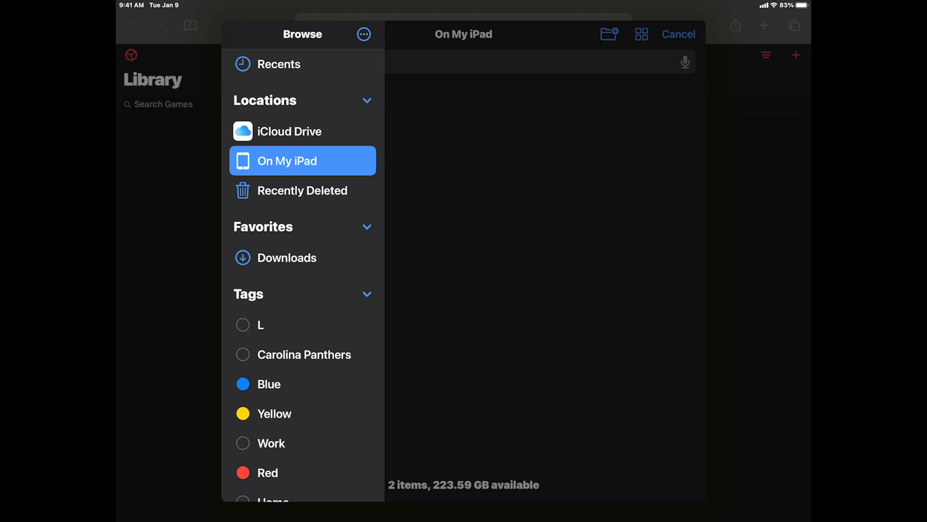
{"action": "left_click", "coordinate": [290, 130]}
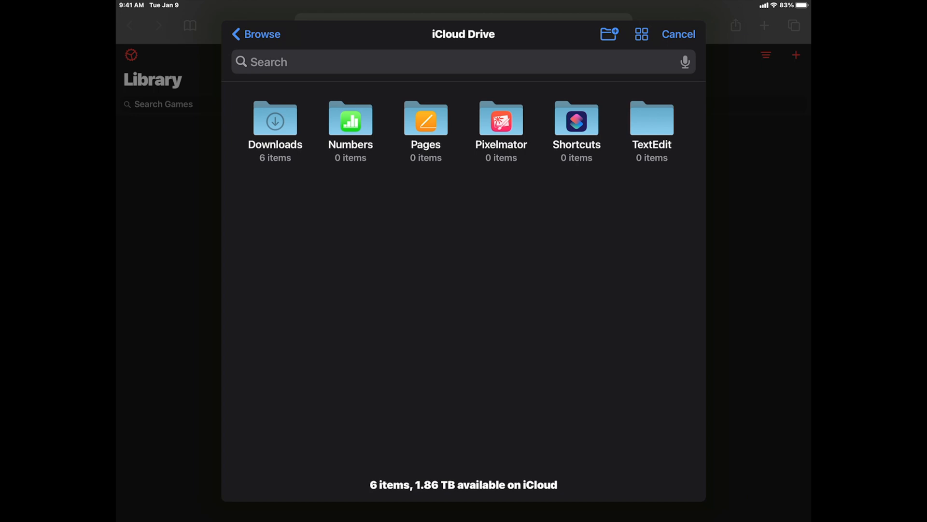
{"action": "left_click", "coordinate": [274, 119]}
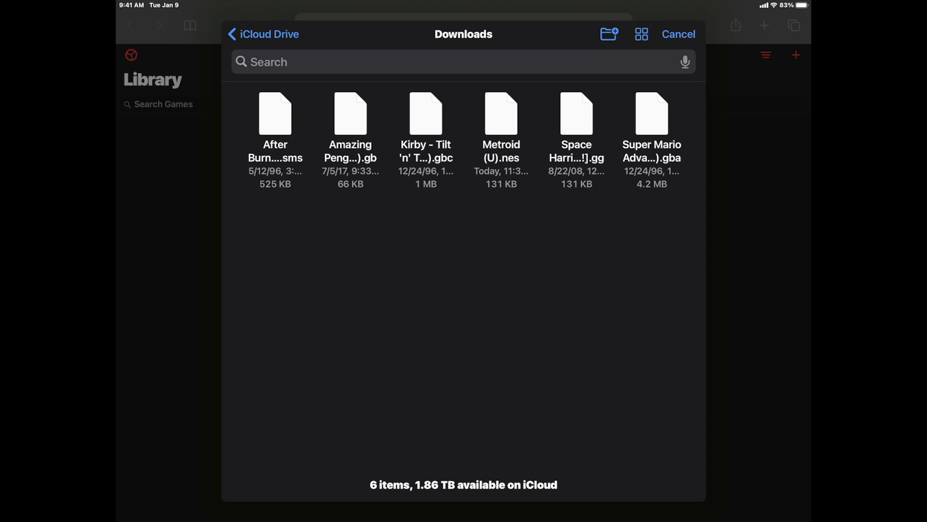
{"action": "left_click", "coordinate": [500, 113]}
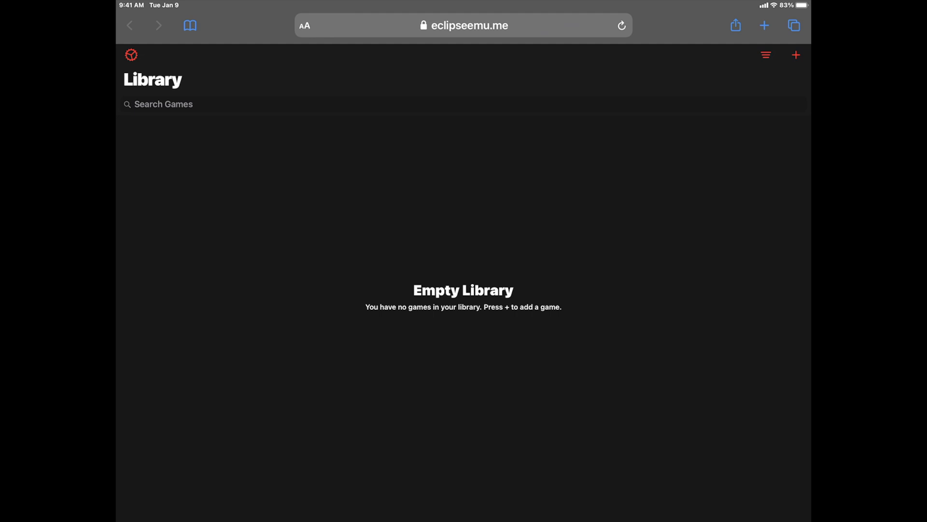
- Upload the Amazing Penguin .gb ROM from iCloud Drive Downloads and launch it
{"action": "left_click", "coordinate": [796, 55]}
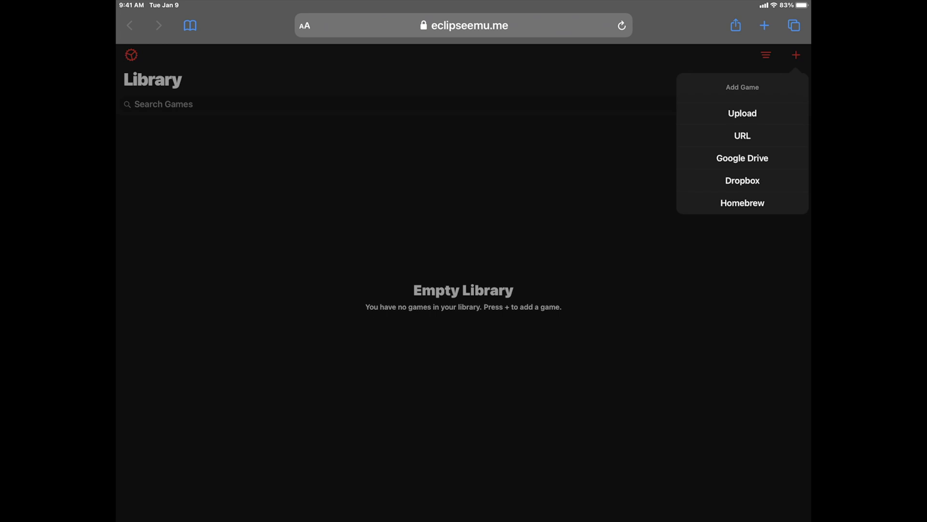
{"action": "left_click", "coordinate": [742, 113]}
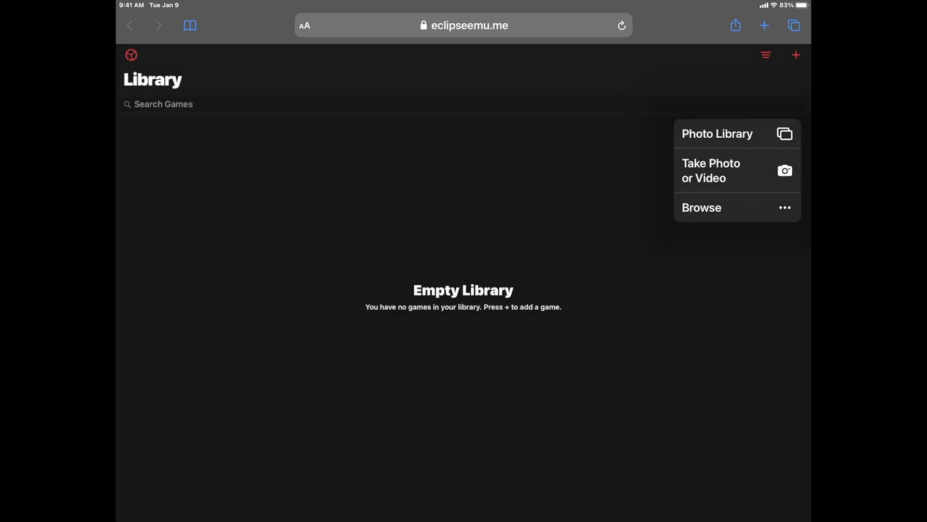
{"action": "left_click", "coordinate": [701, 208]}
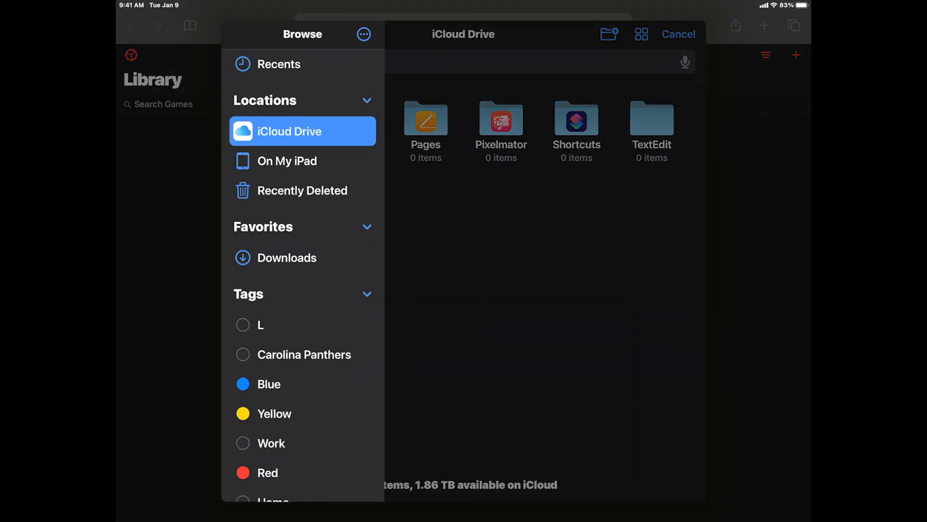
{"action": "left_click", "coordinate": [286, 161]}
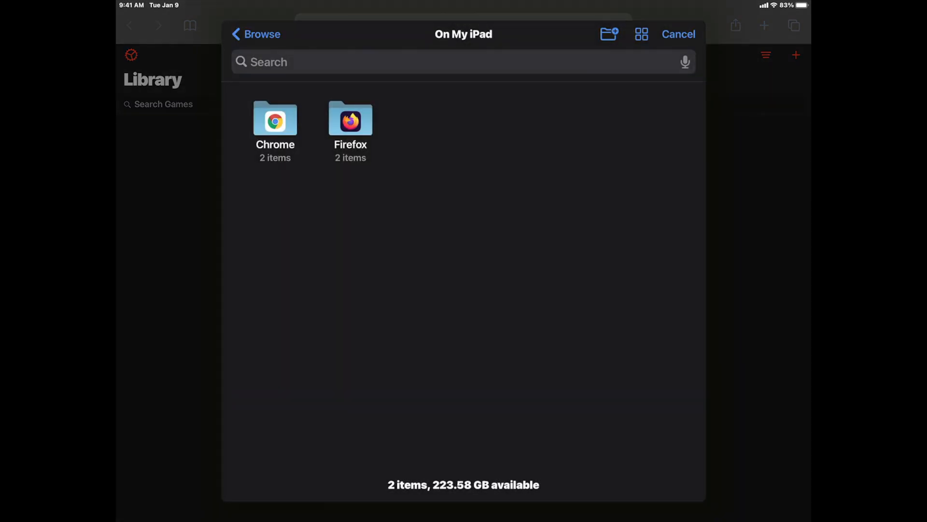
{"action": "left_click", "coordinate": [255, 34]}
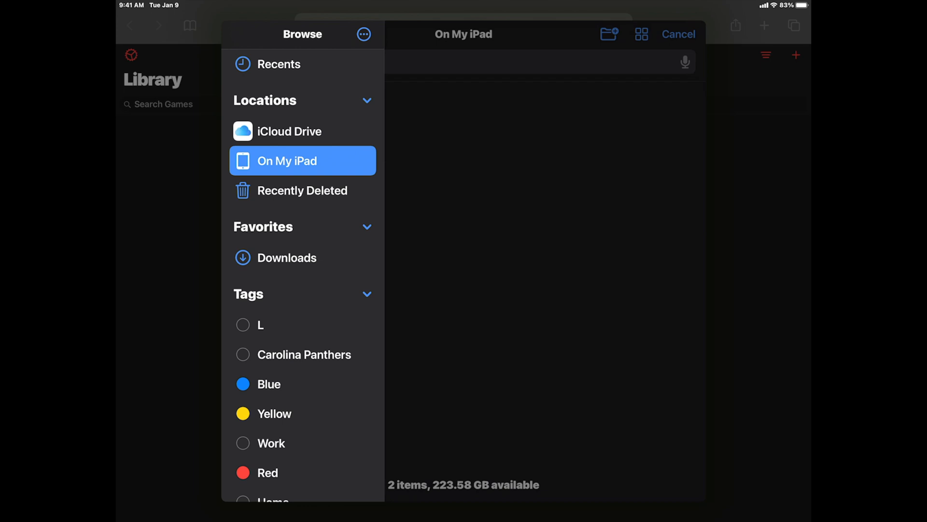
{"action": "left_click", "coordinate": [289, 131]}
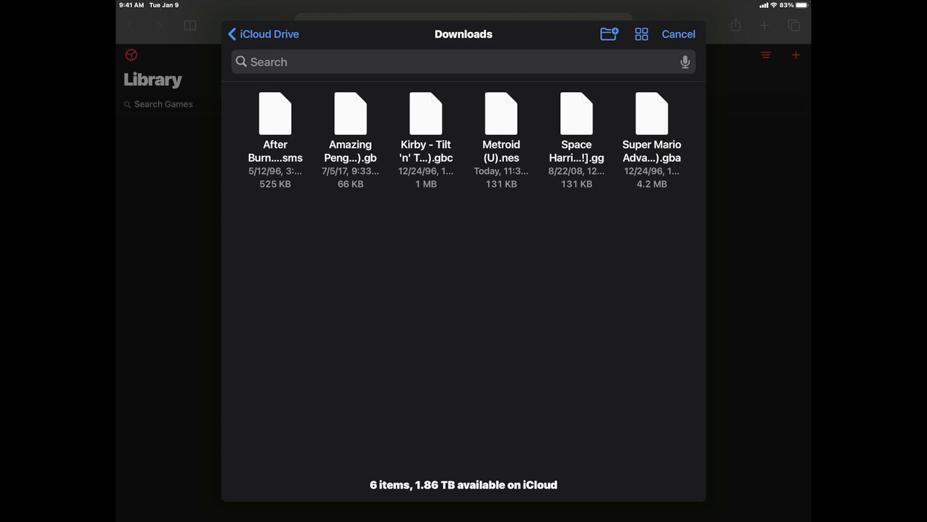
{"action": "left_click", "coordinate": [500, 113]}
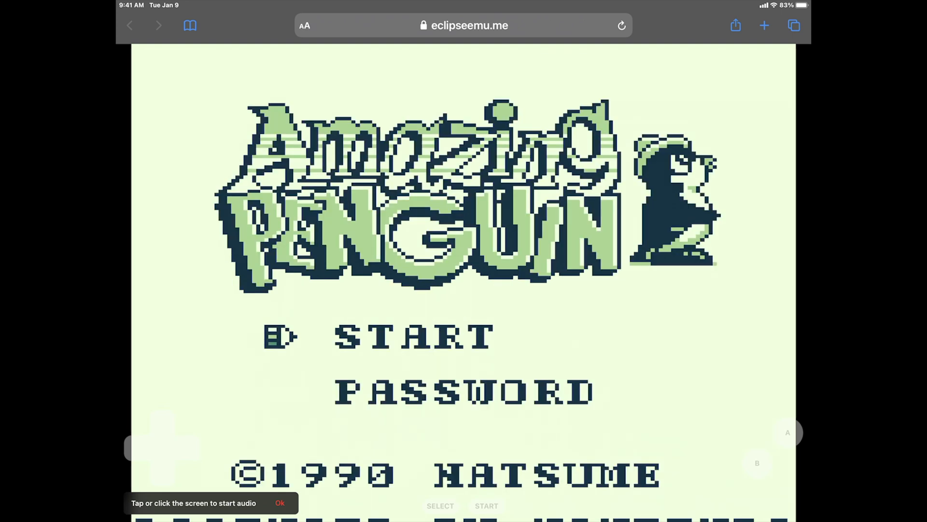
- Exit Amazing Penguin back to the empty Eclipse Library
{"action": "left_click", "coordinate": [279, 503]}
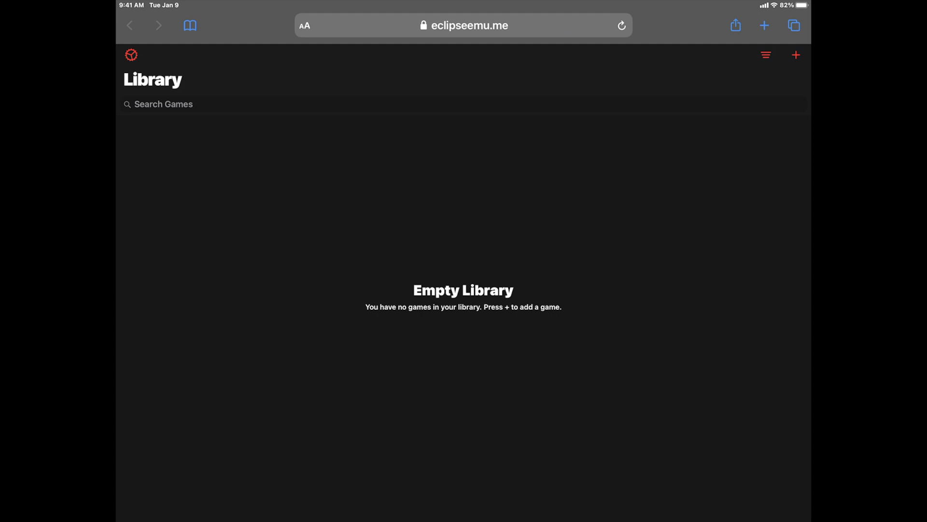
- Upload the Super Mario Advance .gba file through the add-game Browse flow
{"action": "left_click", "coordinate": [795, 55]}
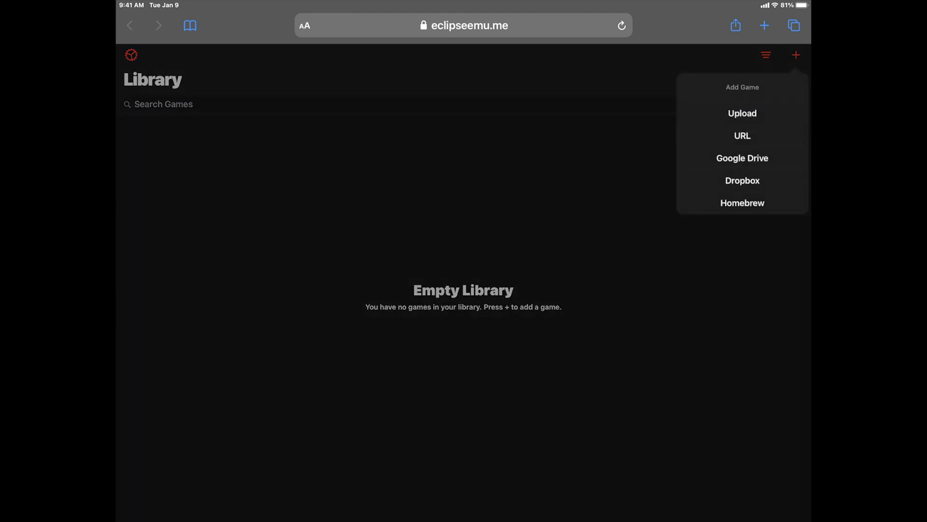
{"action": "left_click", "coordinate": [742, 113]}
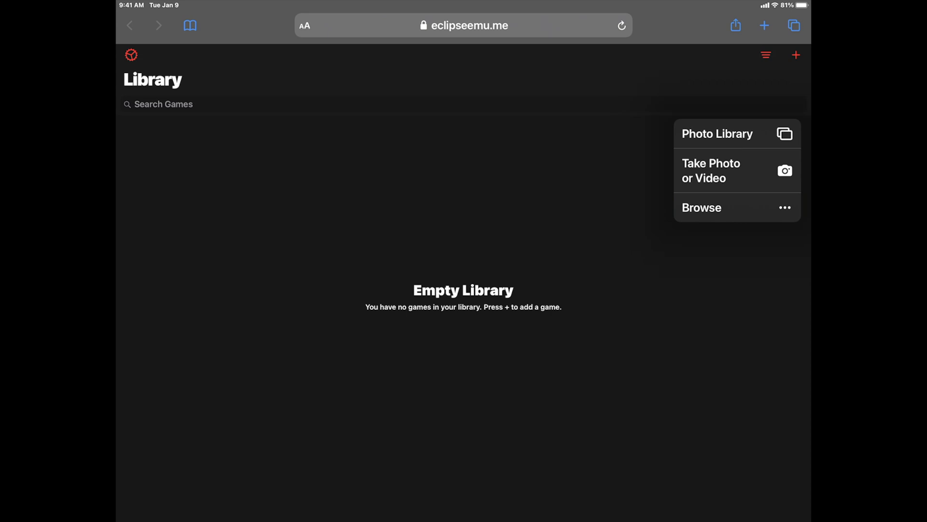
{"action": "left_click", "coordinate": [702, 207]}
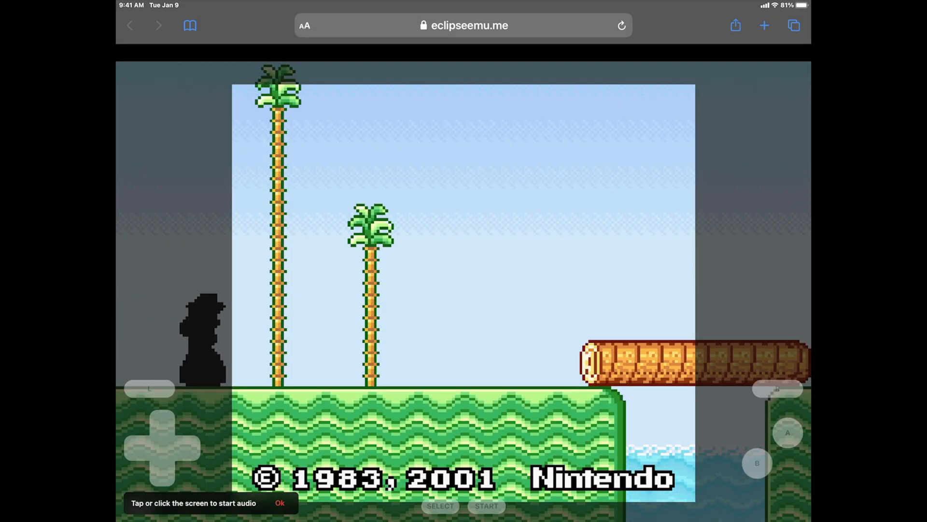
- Exit Super Mario Advance back to the empty Eclipse Library
{"action": "left_click", "coordinate": [280, 503]}
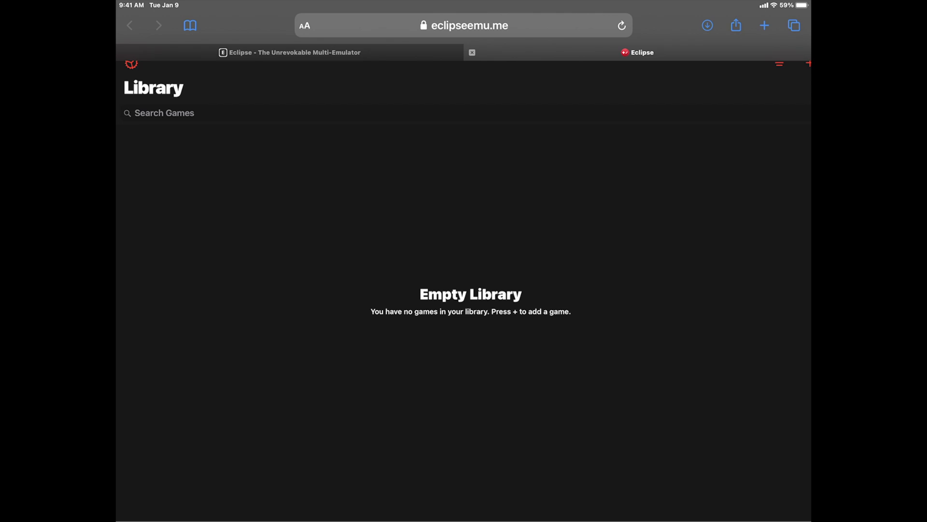
- Add Eclipse to the Home Screen from Safari's share sheet and launch its icon
{"action": "left_click", "coordinate": [736, 26]}
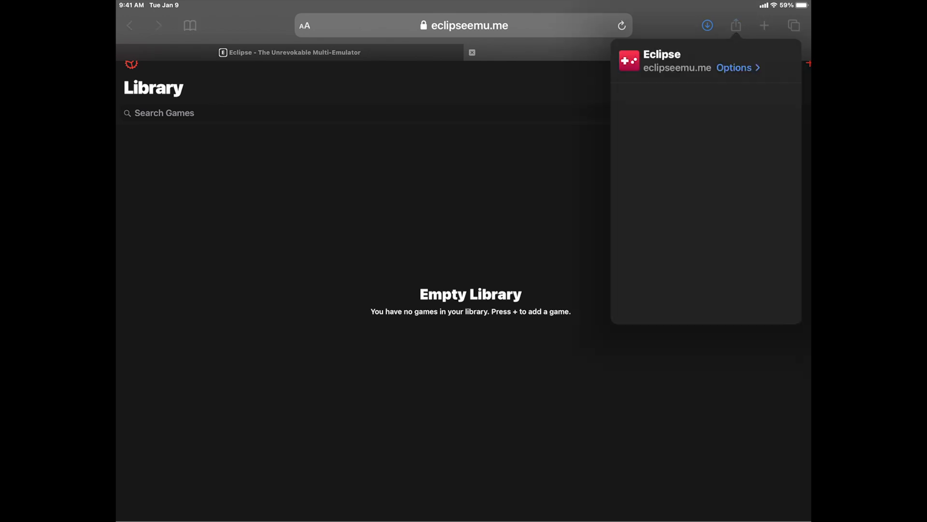
{"action": "left_click", "coordinate": [736, 26]}
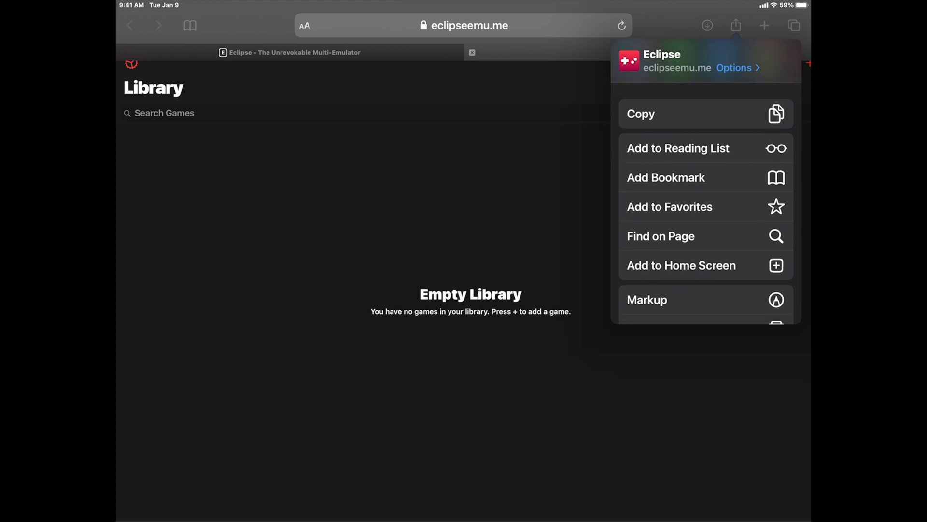
{"action": "left_click", "coordinate": [681, 265]}
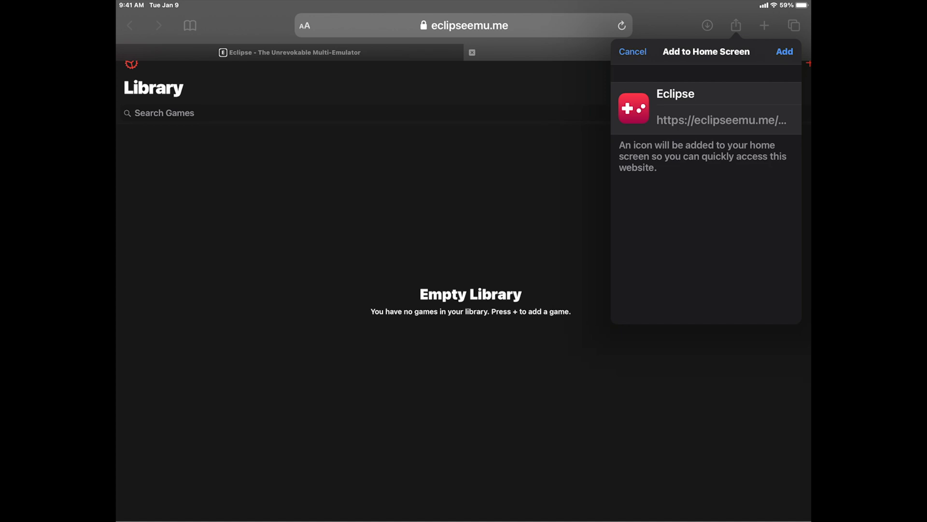
{"action": "left_click", "coordinate": [784, 52]}
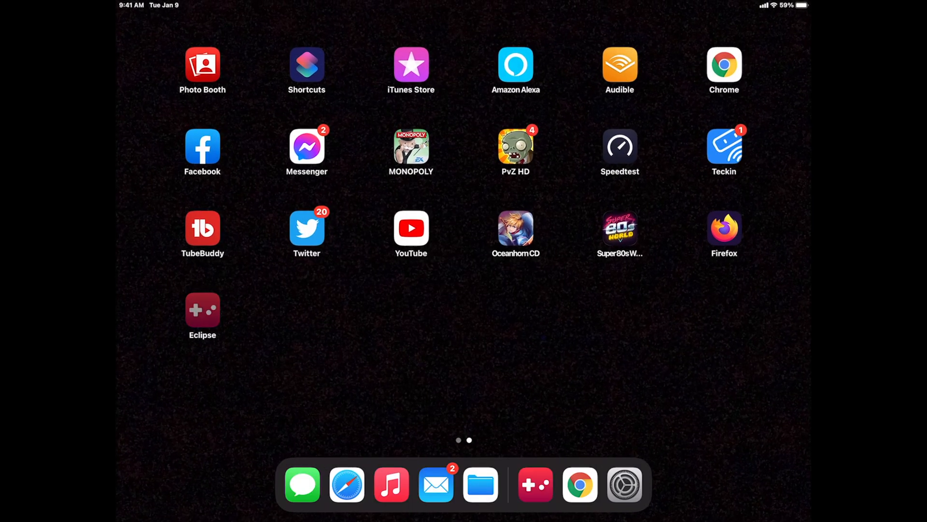
{"action": "left_click", "coordinate": [202, 308]}
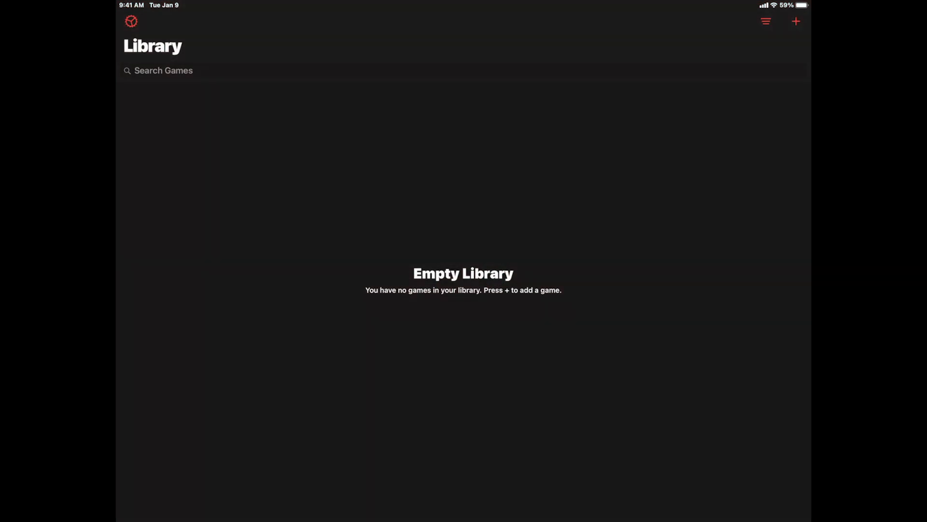